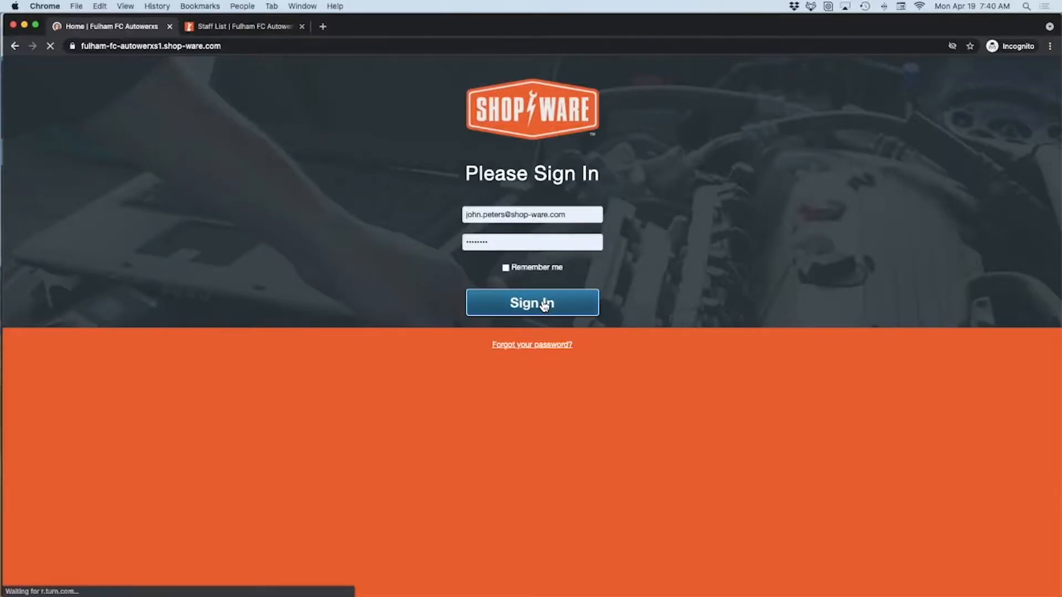
Sign in to the Fulham FC Autowerxs shop and land on the open Jobs in the Shop list
click(532, 302)
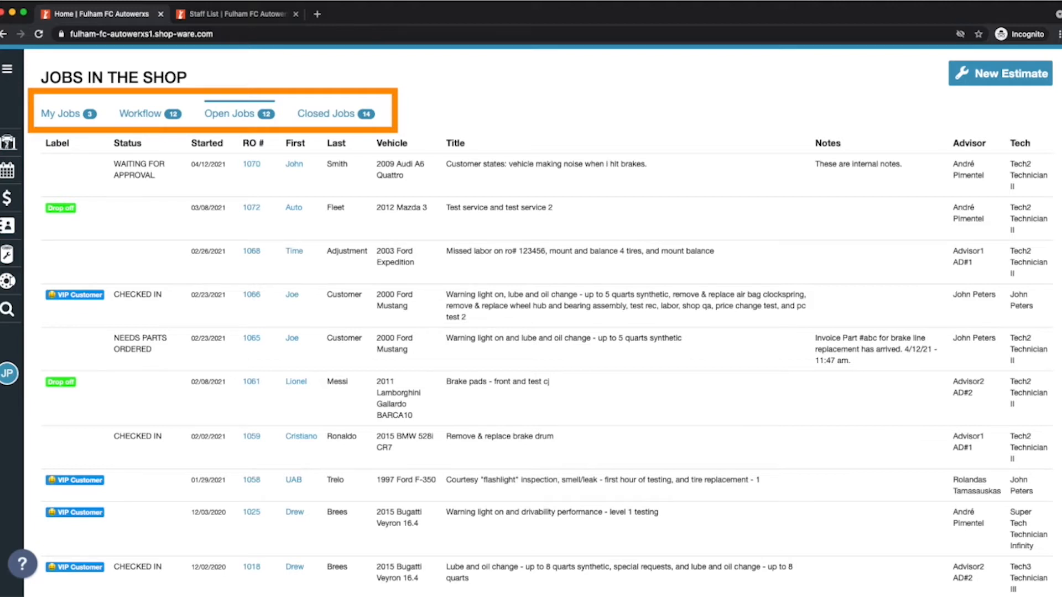
Sort the open jobs by status, then by label, reverse the label order, and by status again
click(238, 112)
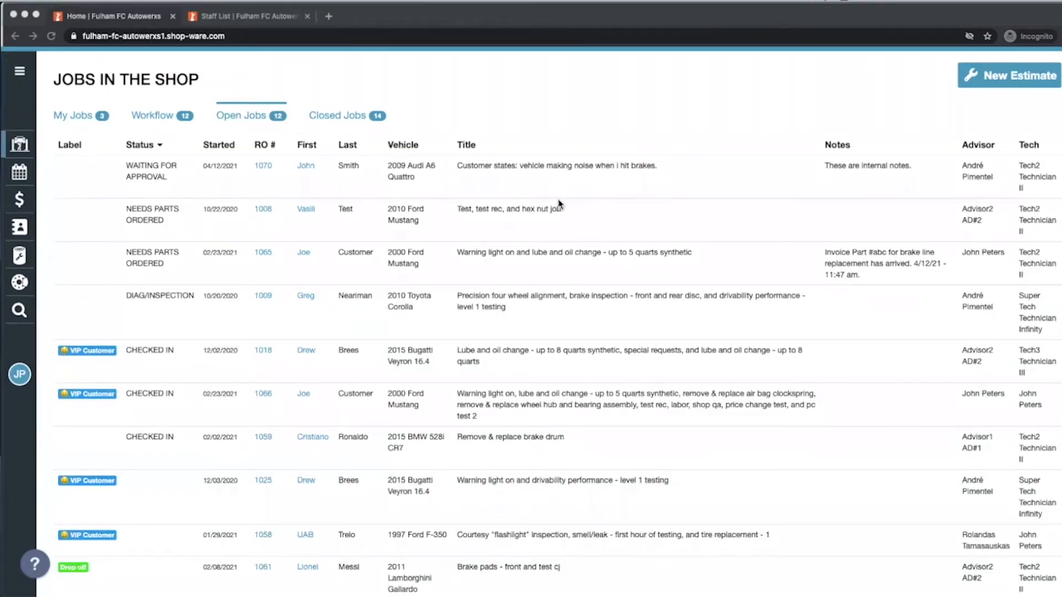
mouse_move(542, 113)
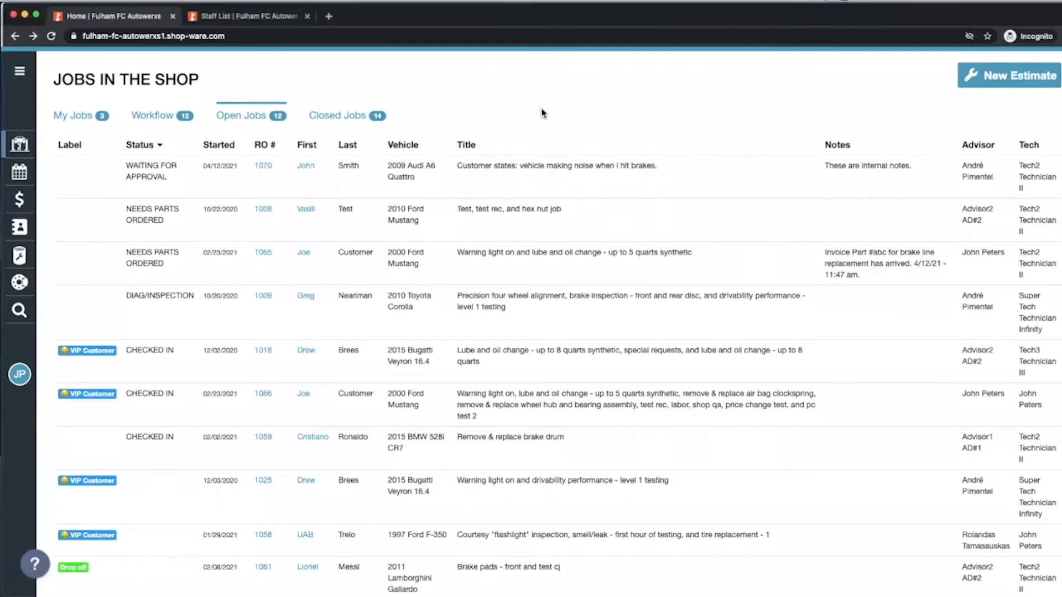
mouse_move(95, 151)
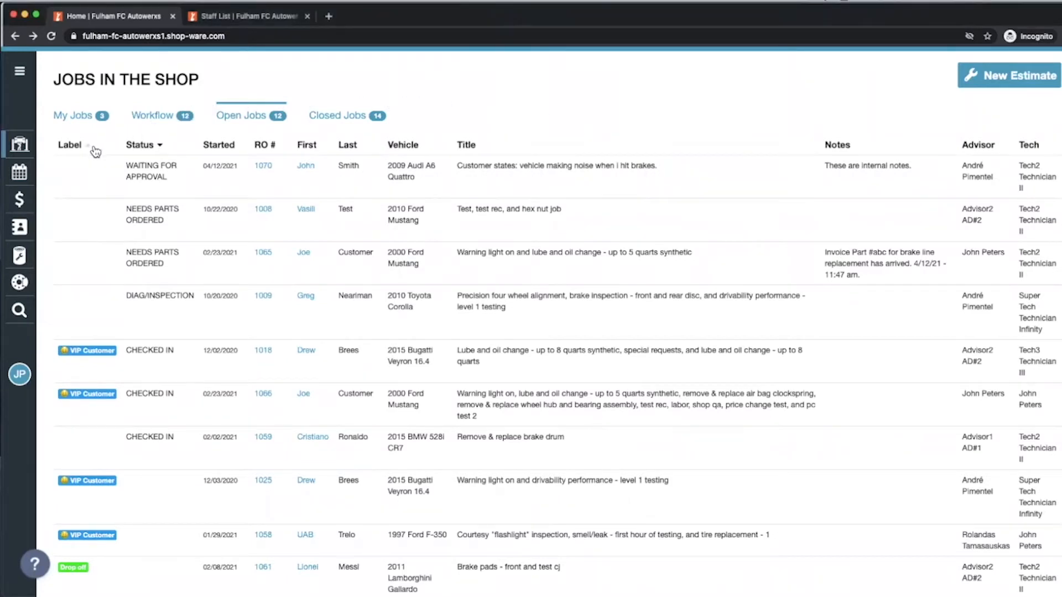
click(70, 145)
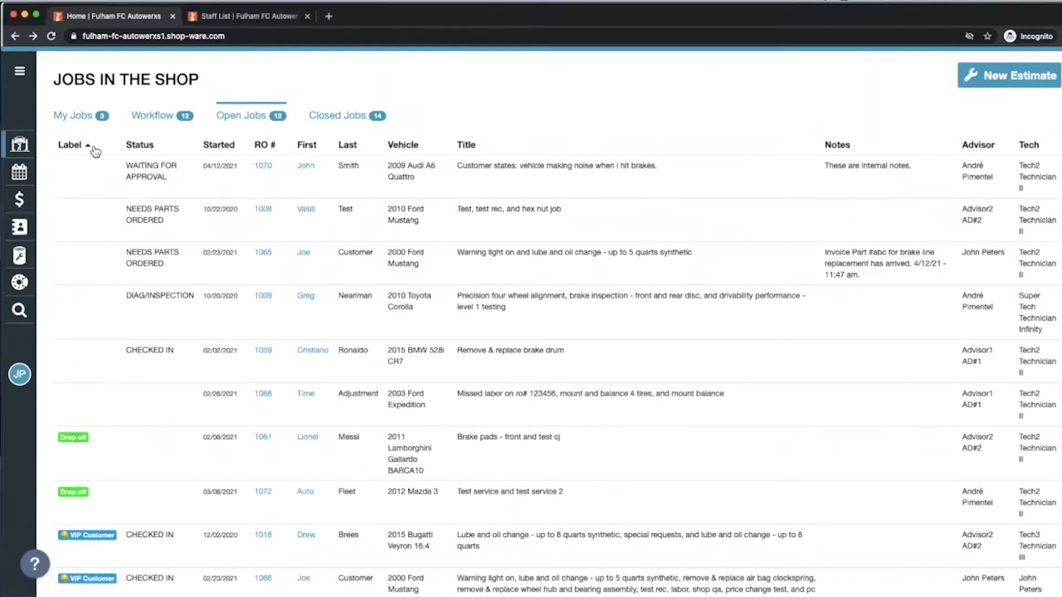
click(139, 145)
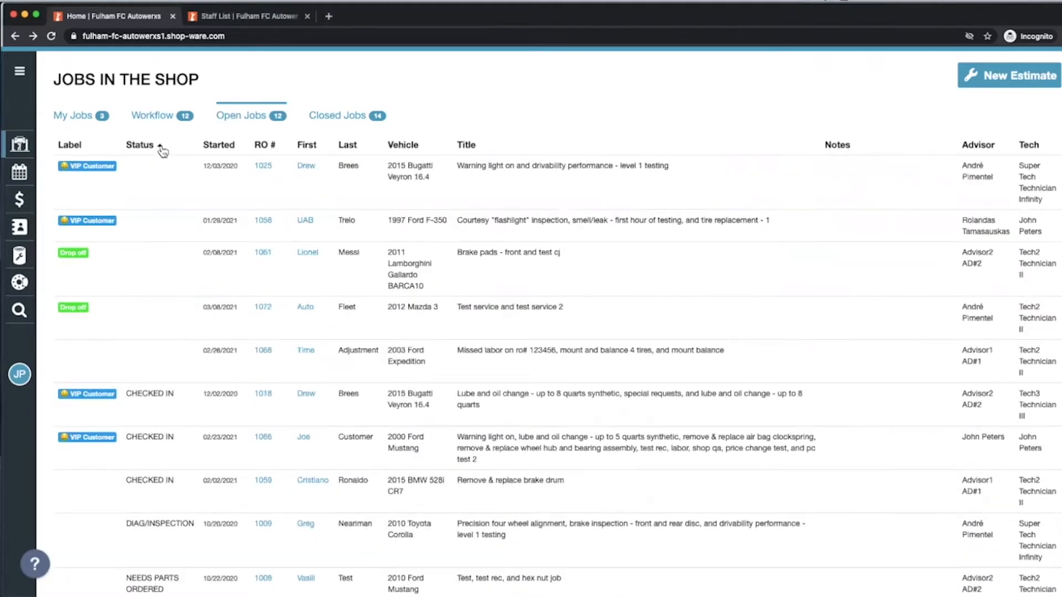
click(140, 145)
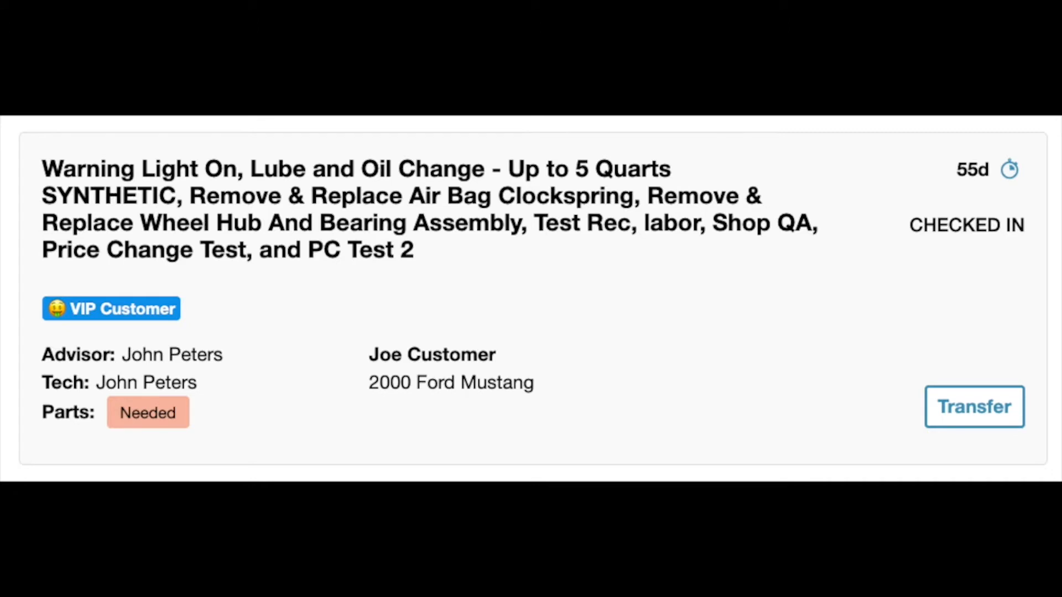
Switch to My Jobs to see current, incoming and outgoing job queues
click(966, 225)
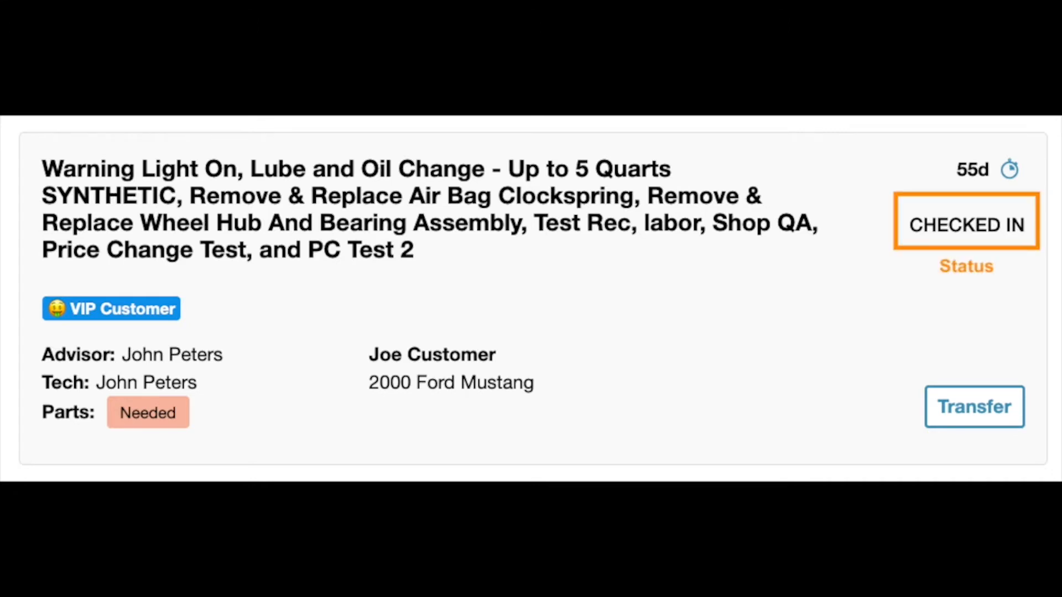
click(451, 368)
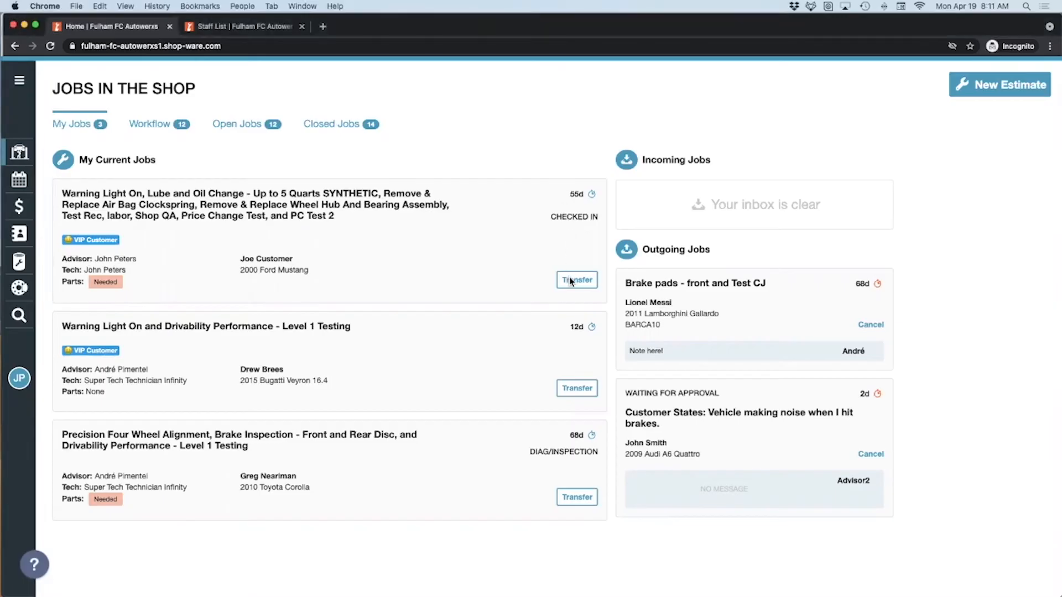
Start transferring RO 1066 for Joe Customer's Mustang and pick the receiving coworker
click(576, 280)
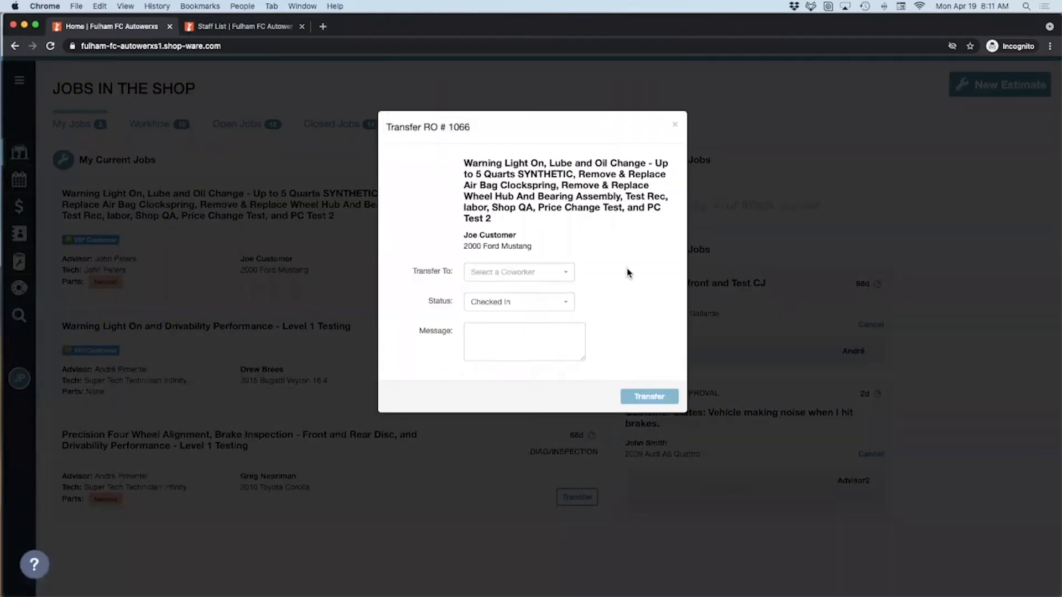
click(518, 272)
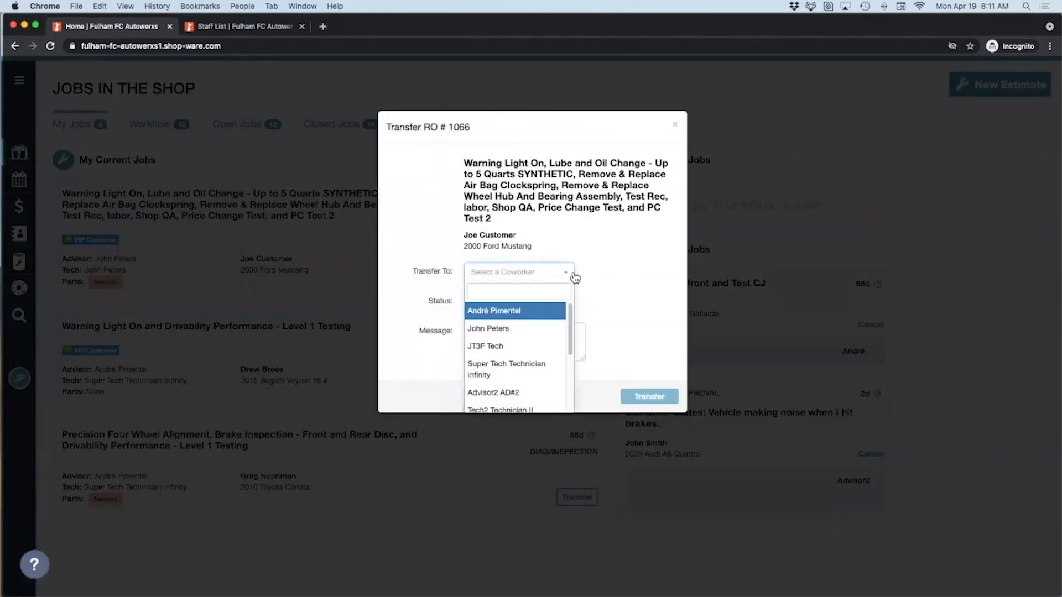
click(518, 301)
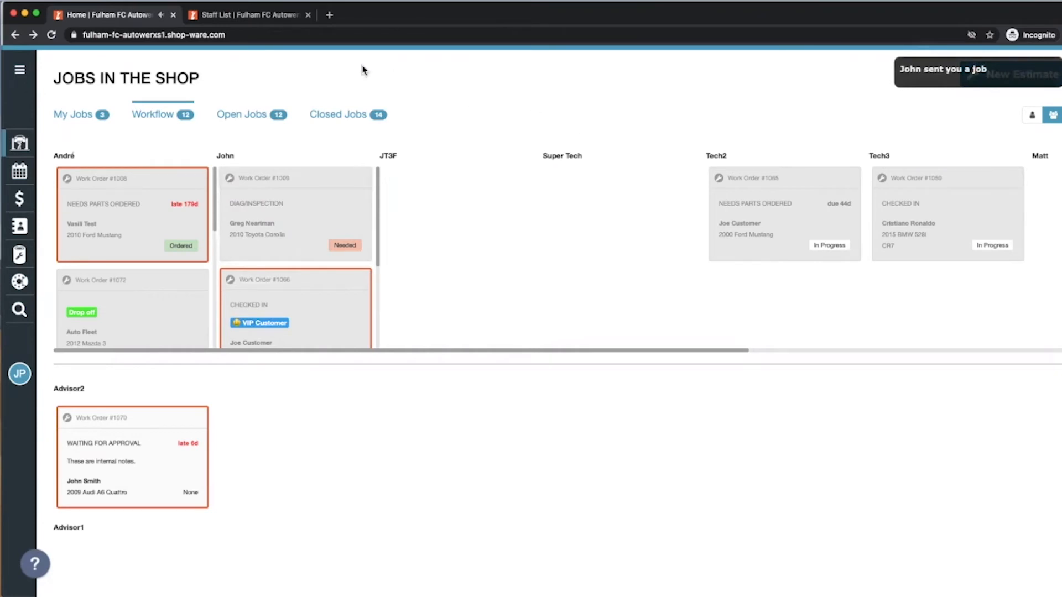
Bring up the shop's Staff List after sending RO 1066 to John's Workflow column
click(247, 14)
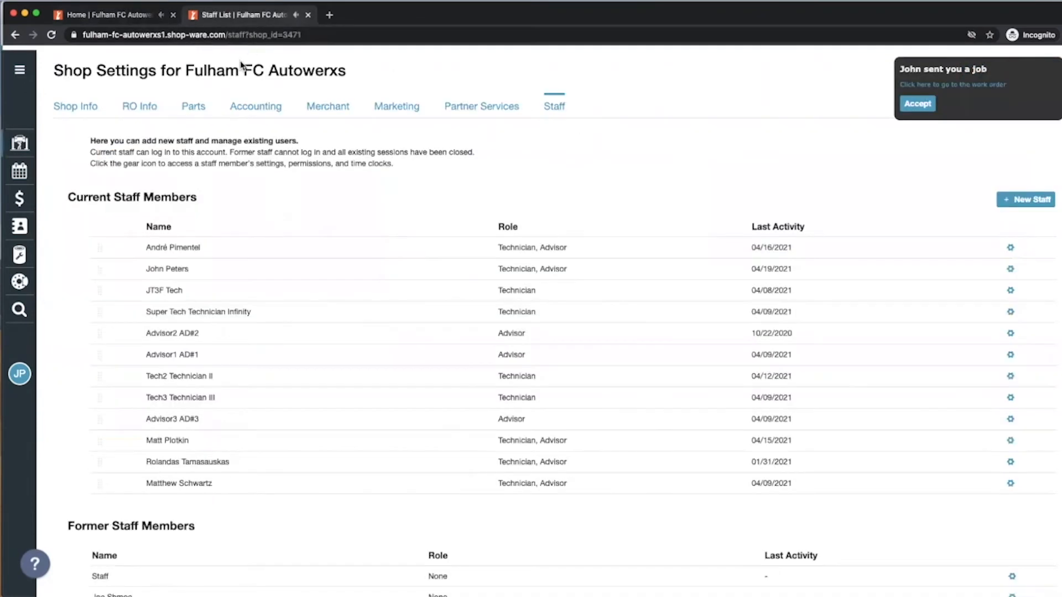
mouse_move(100, 250)
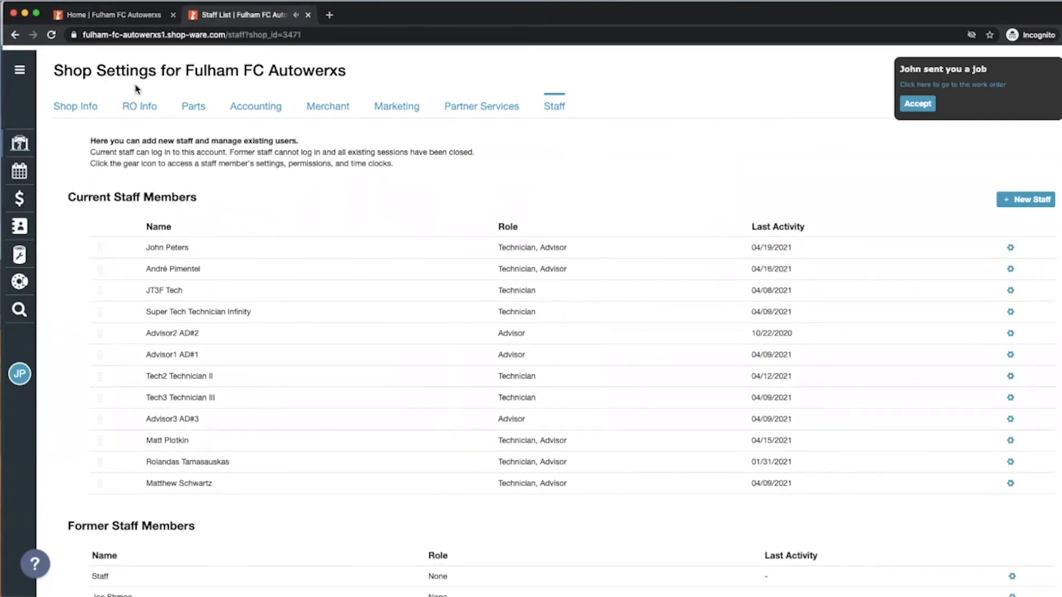
click(114, 14)
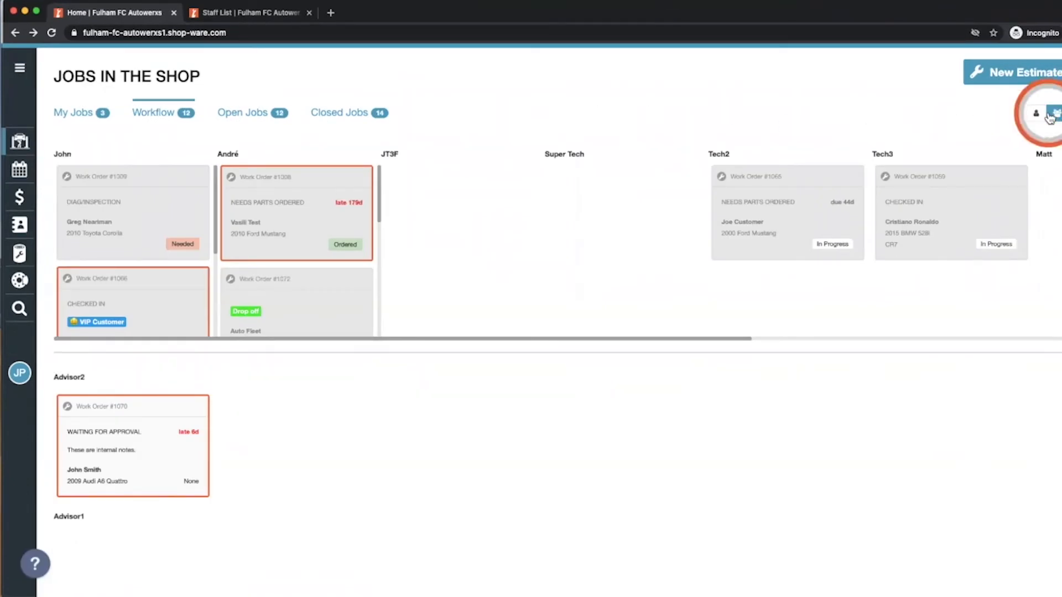
Show the whole team's Workflow board with John's column first, then move to a second shop's board
click(1043, 113)
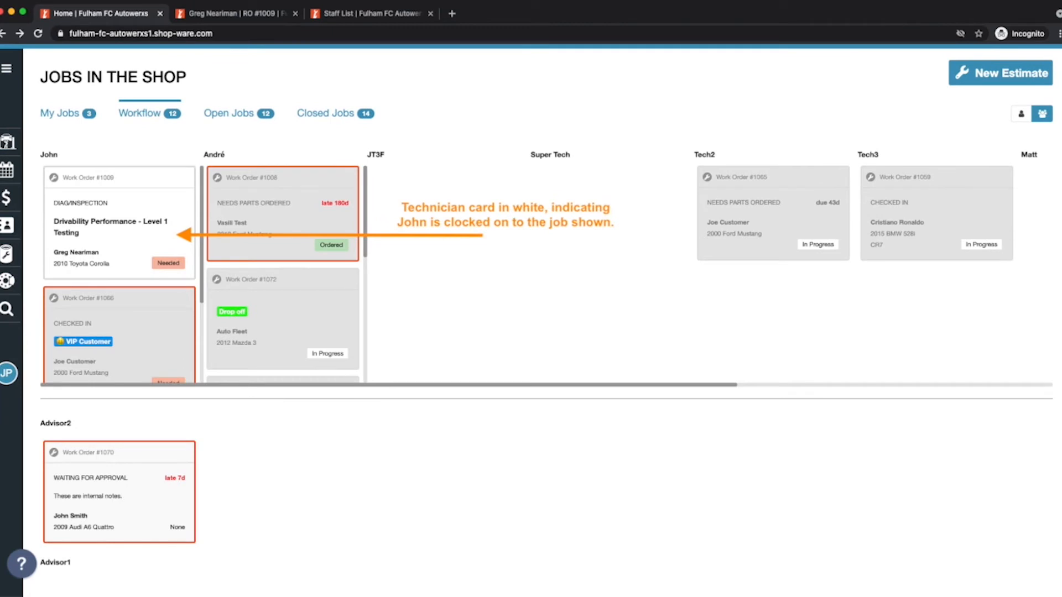
click(294, 13)
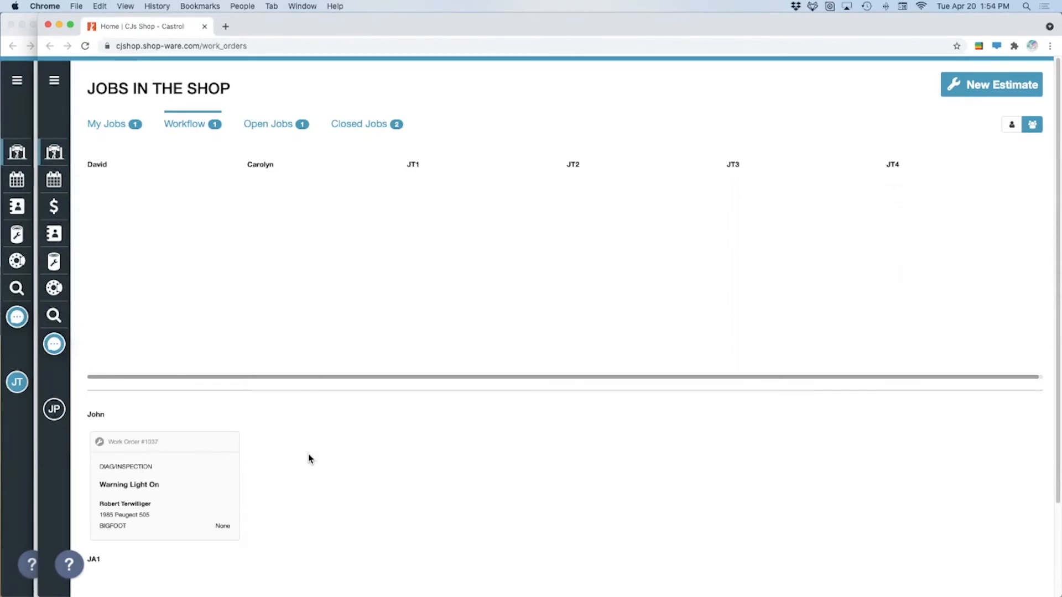
mouse_move(290, 462)
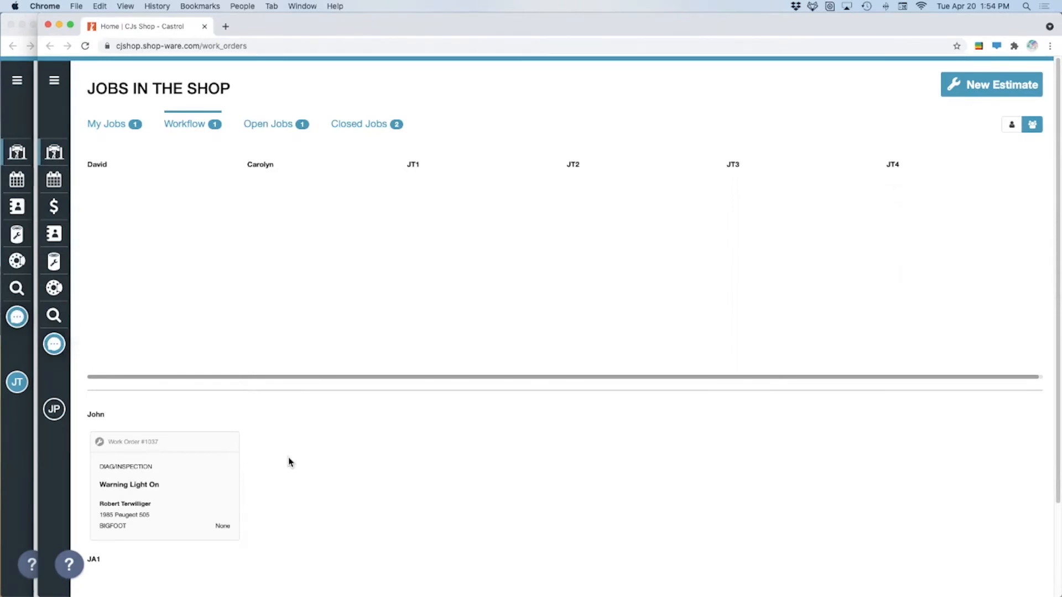
mouse_move(245, 474)
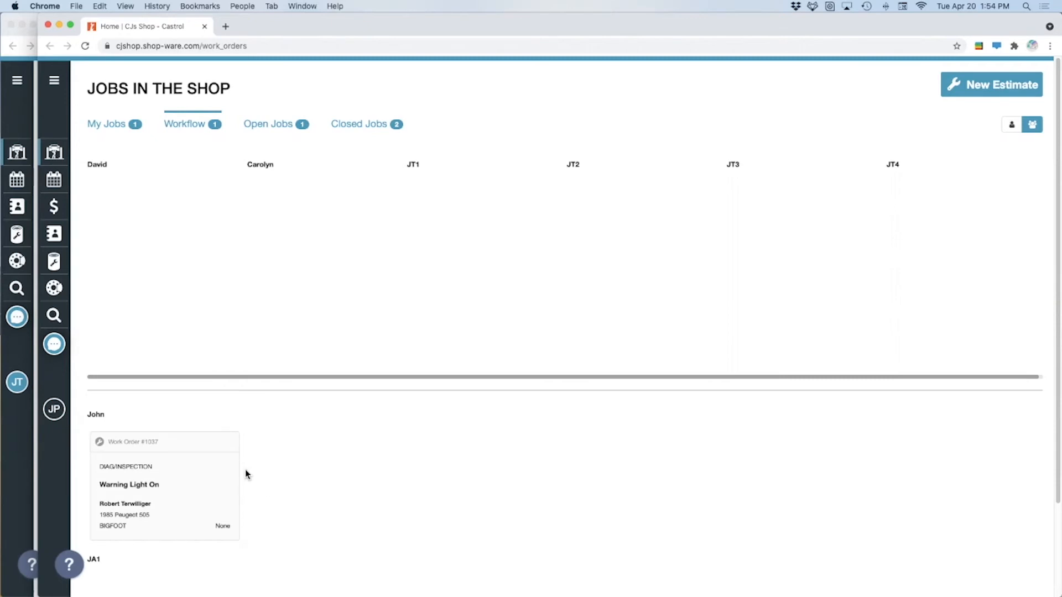
Open work order 1037 for Robert Terwilliger and show all staff columns on the board again
click(164, 484)
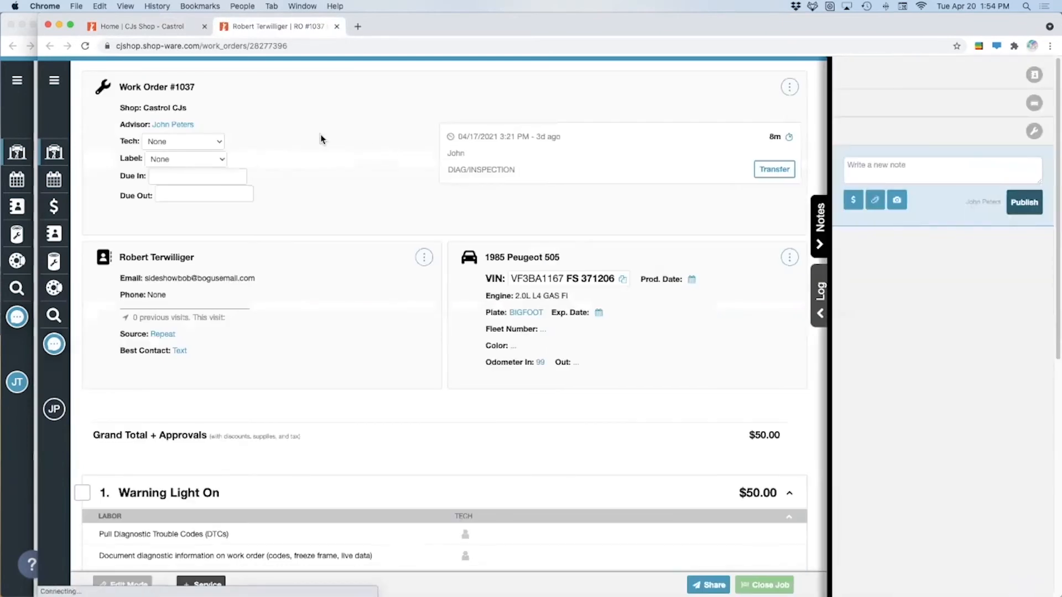
mouse_move(212, 87)
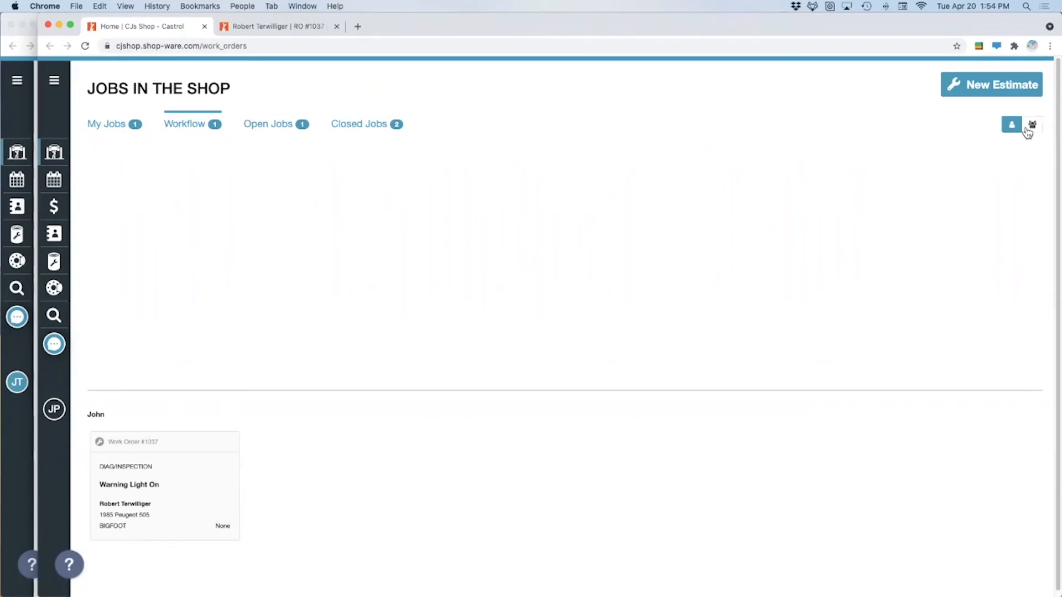
click(336, 27)
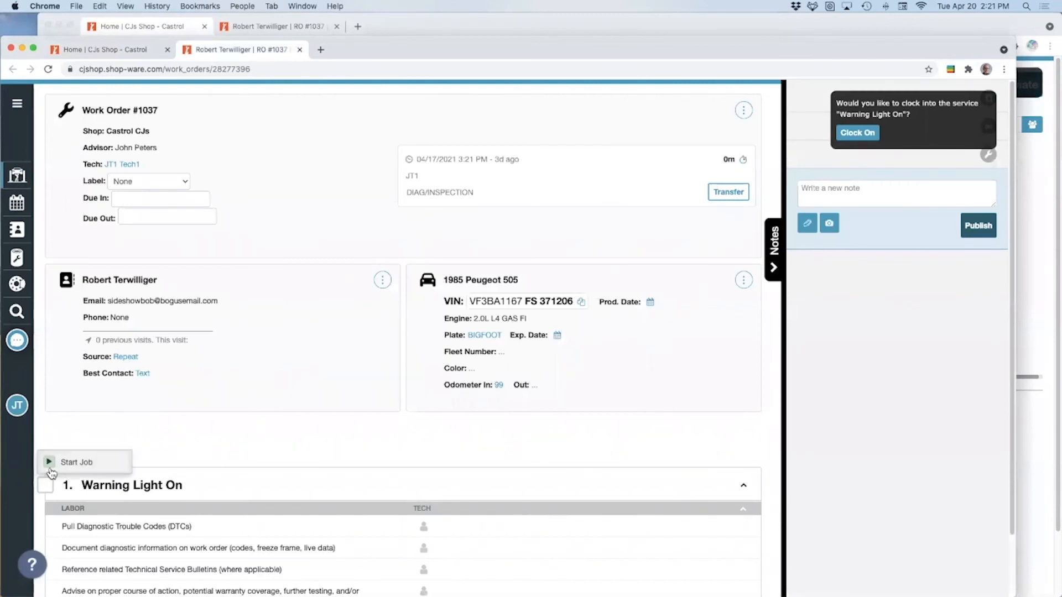
mouse_move(108, 48)
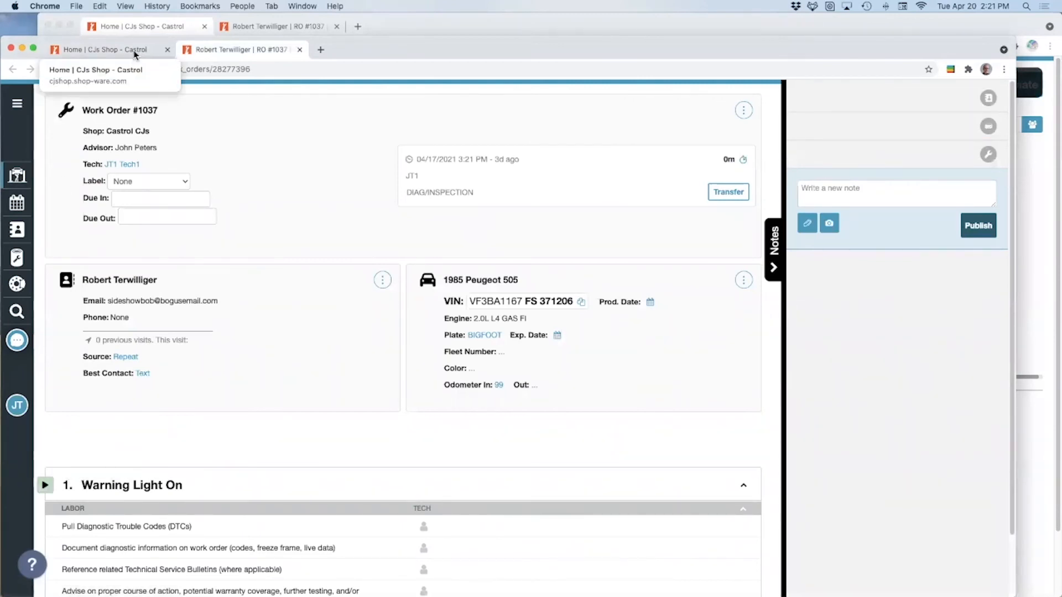
Return to Jobs in the Shop with work order 1037 started as JT1 and a Simple Repair pending
click(112, 49)
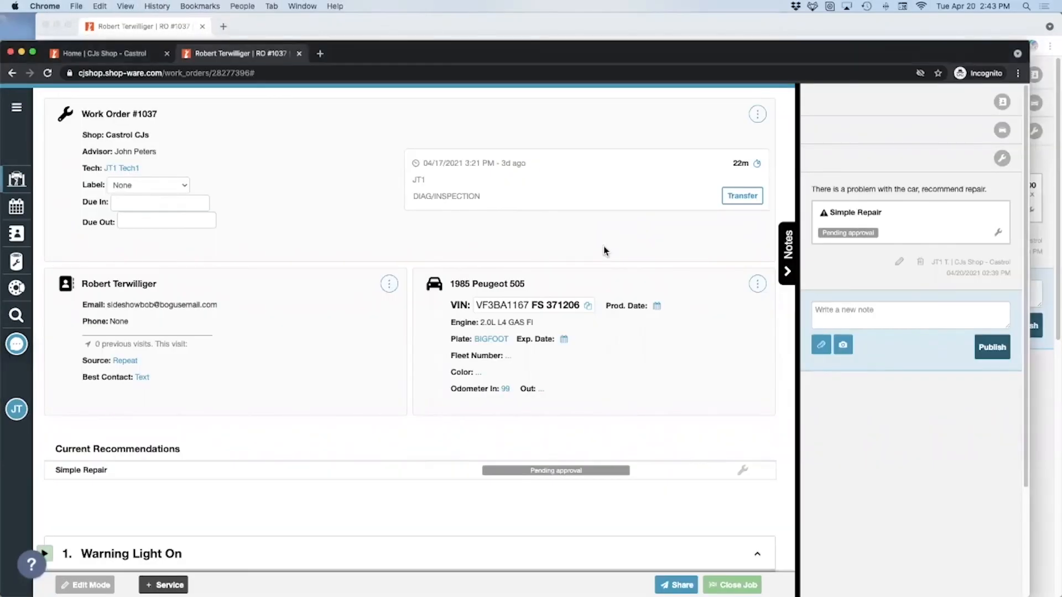
click(741, 196)
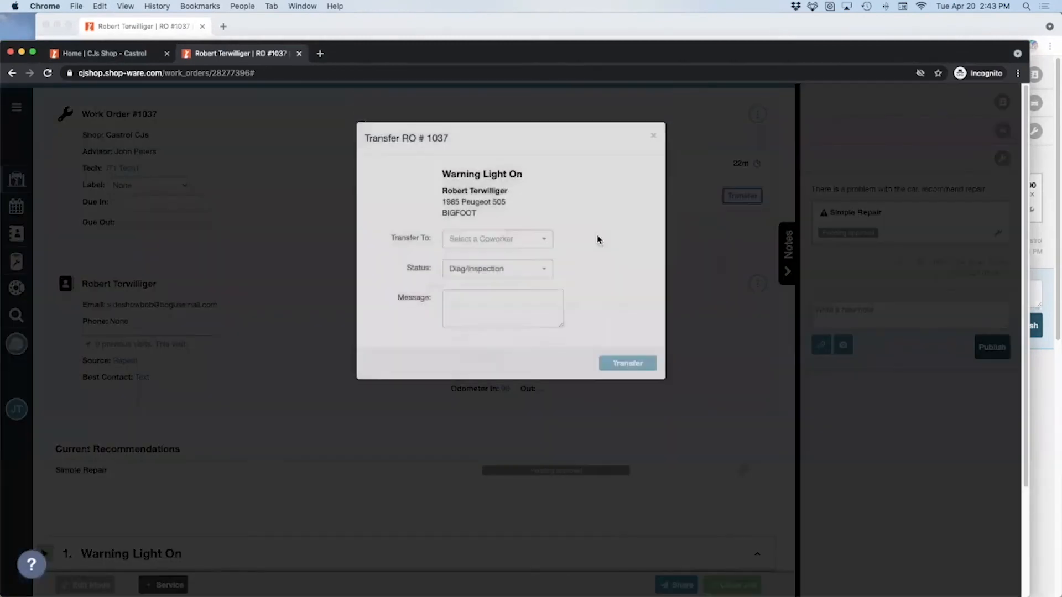
click(497, 238)
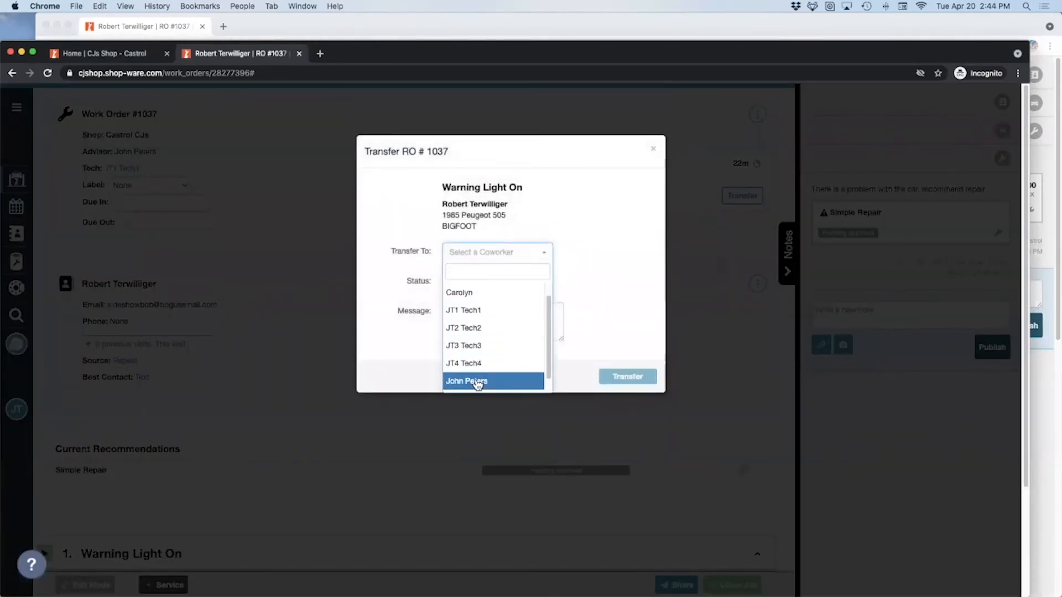
click(466, 380)
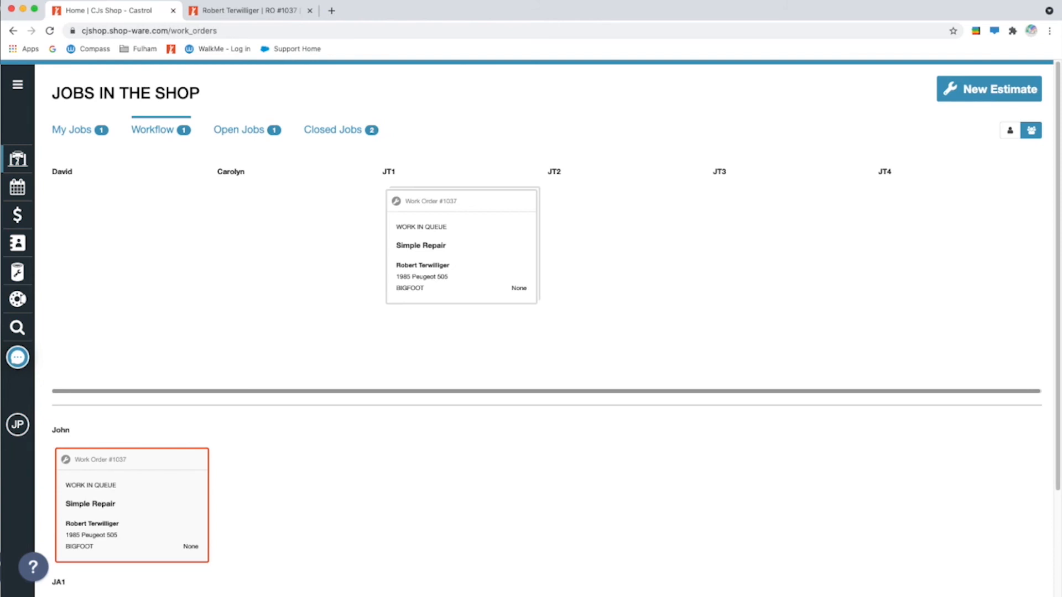
Finish the Warning Light On job on work order 1037 from its job clock menu
click(460, 245)
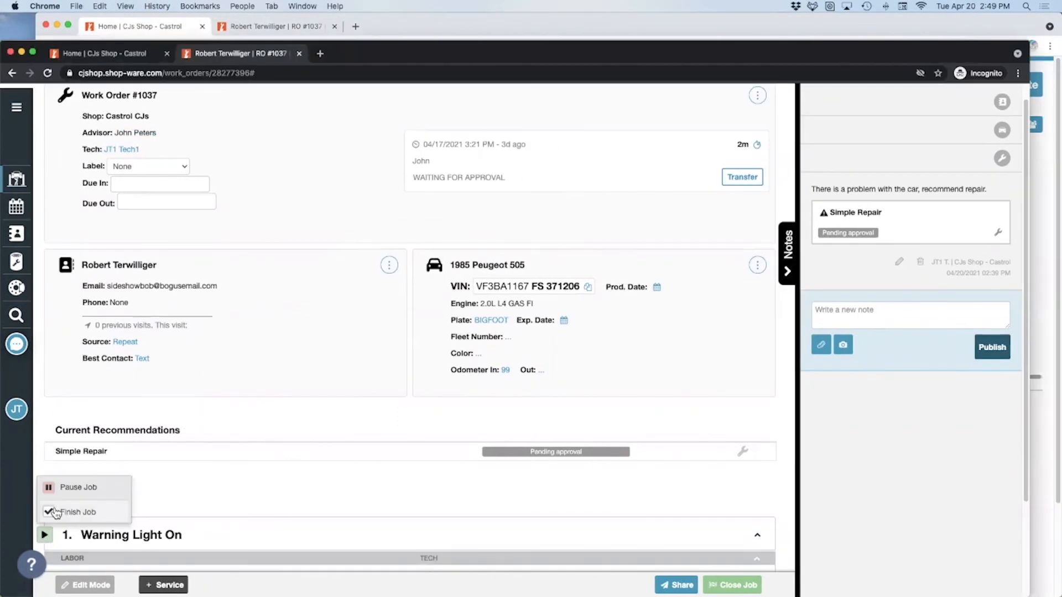
click(78, 512)
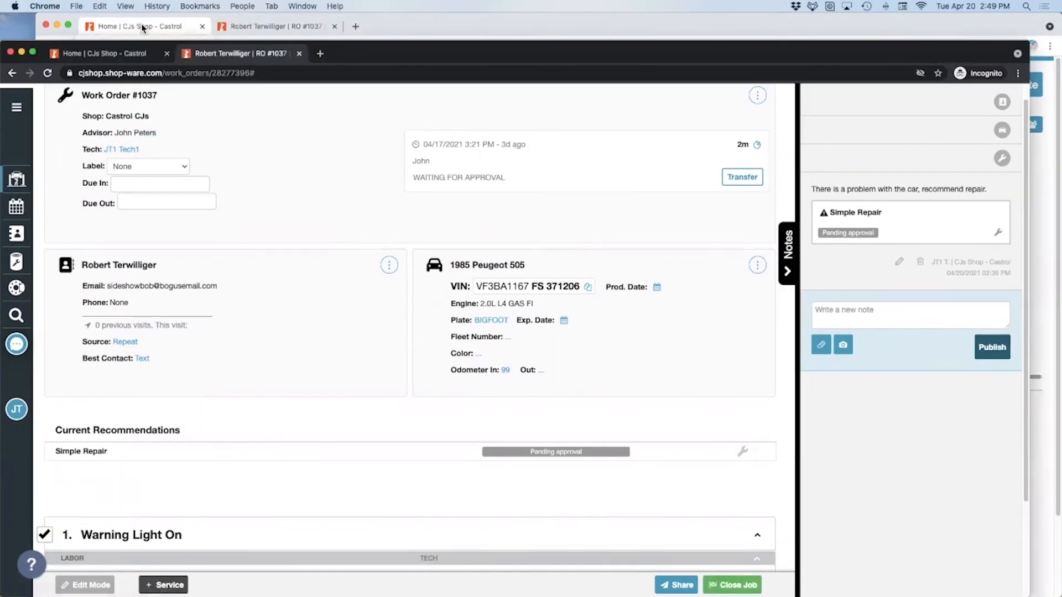